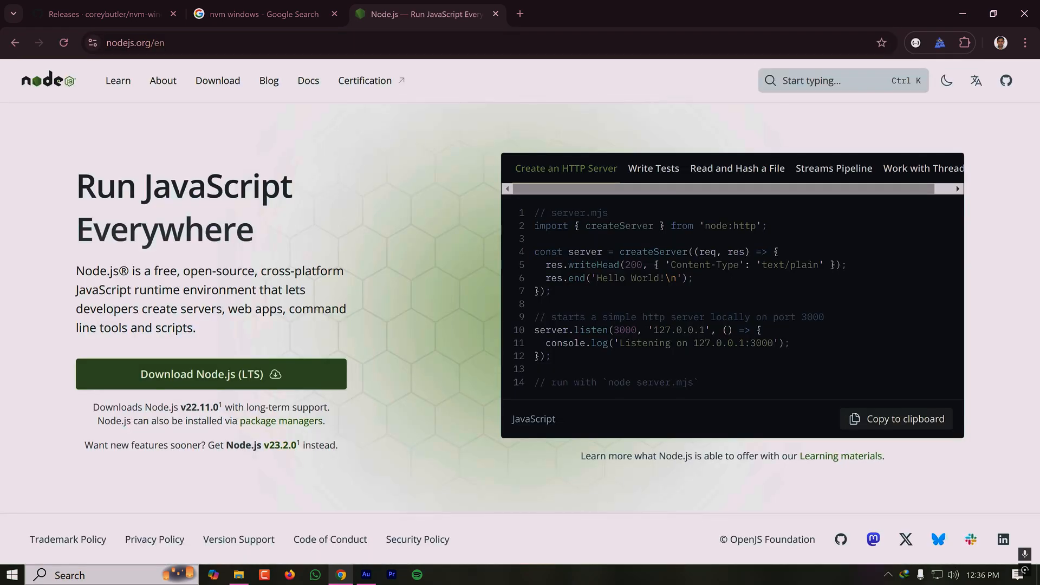
mouse_move(201, 374)
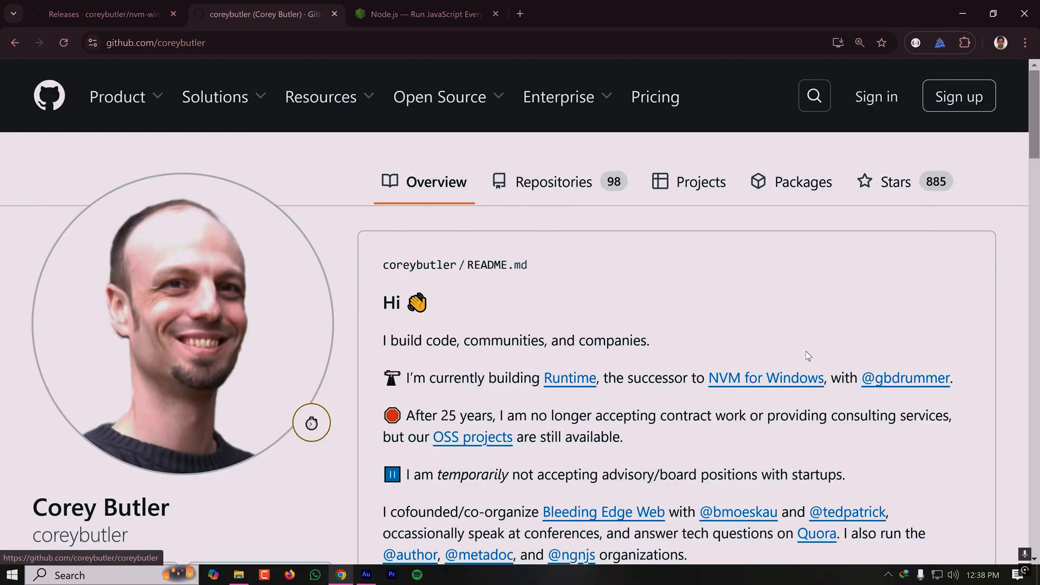
Open the nvm-windows repository from the NVM for Windows link on the profile README.
click(765, 379)
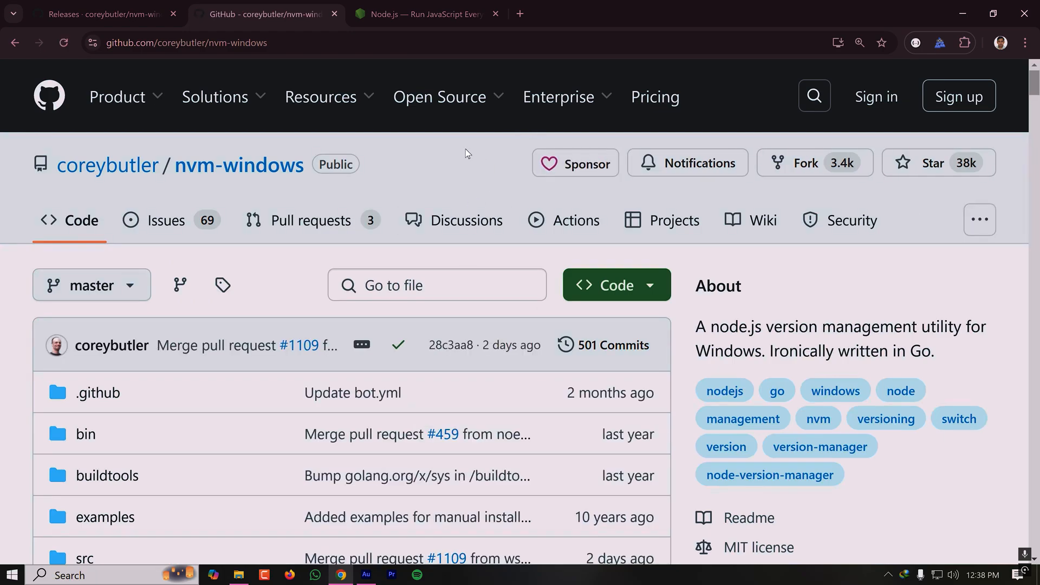
mouse_move(451, 151)
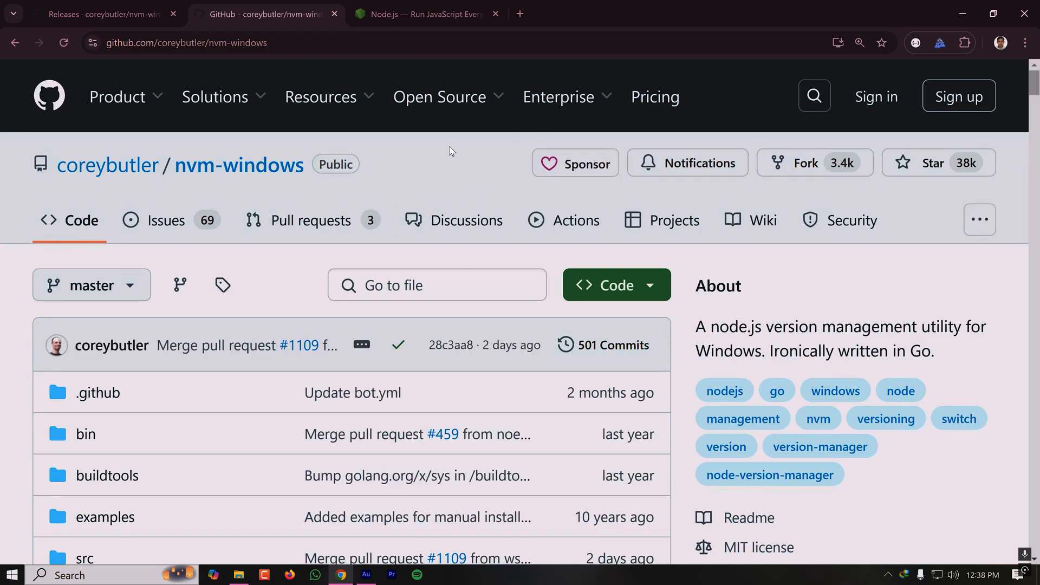
mouse_move(452, 178)
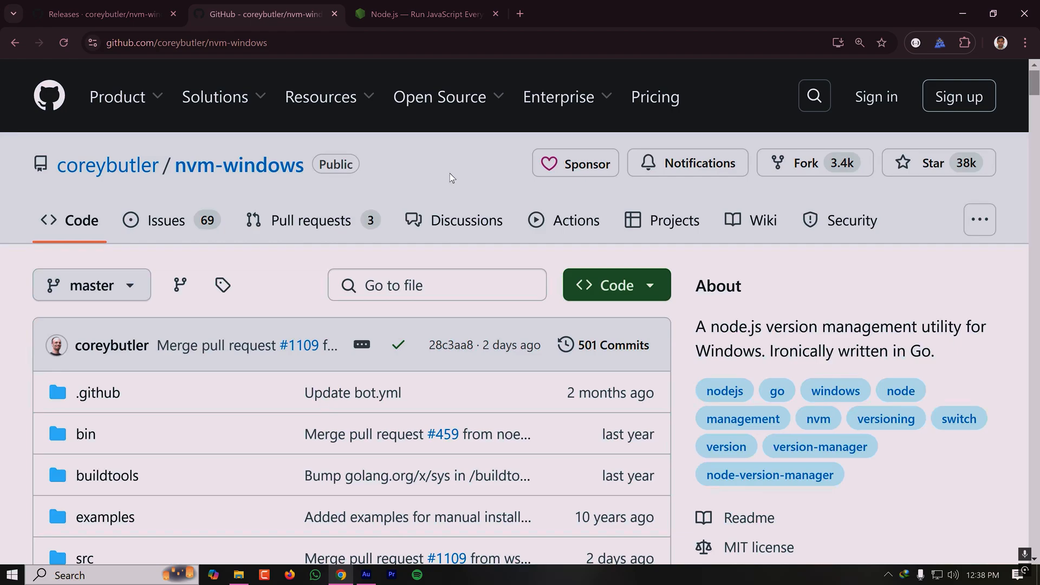
mouse_move(390, 164)
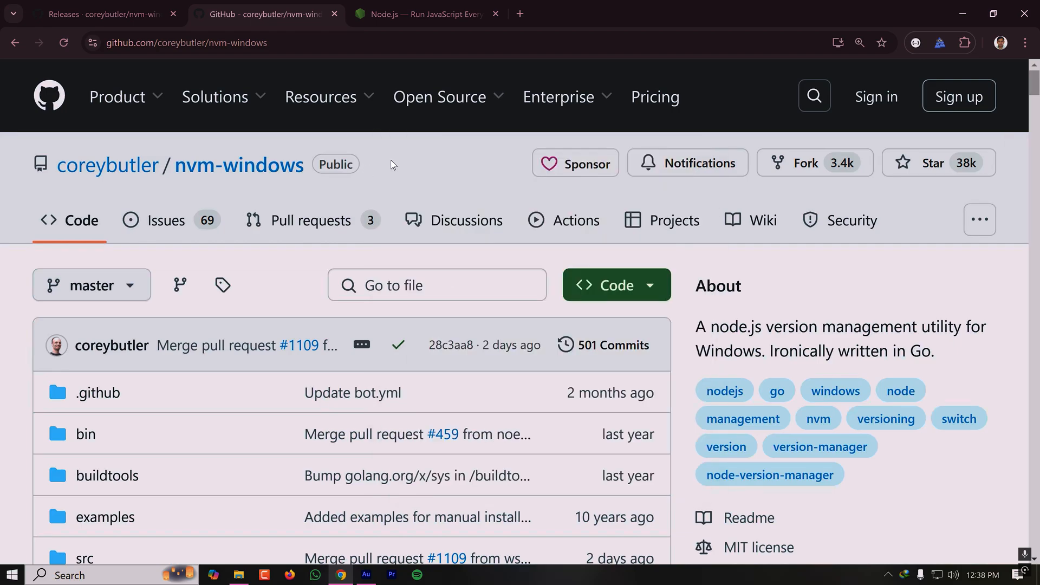
mouse_move(209, 453)
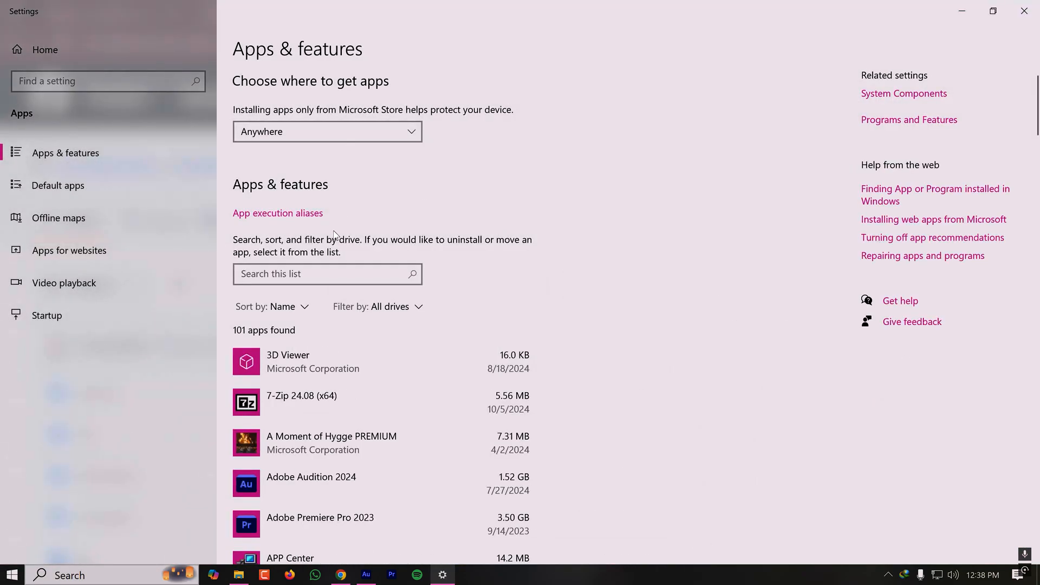
Filter the installed apps list for 'node' to confirm no Node.js is installed.
text(nod)
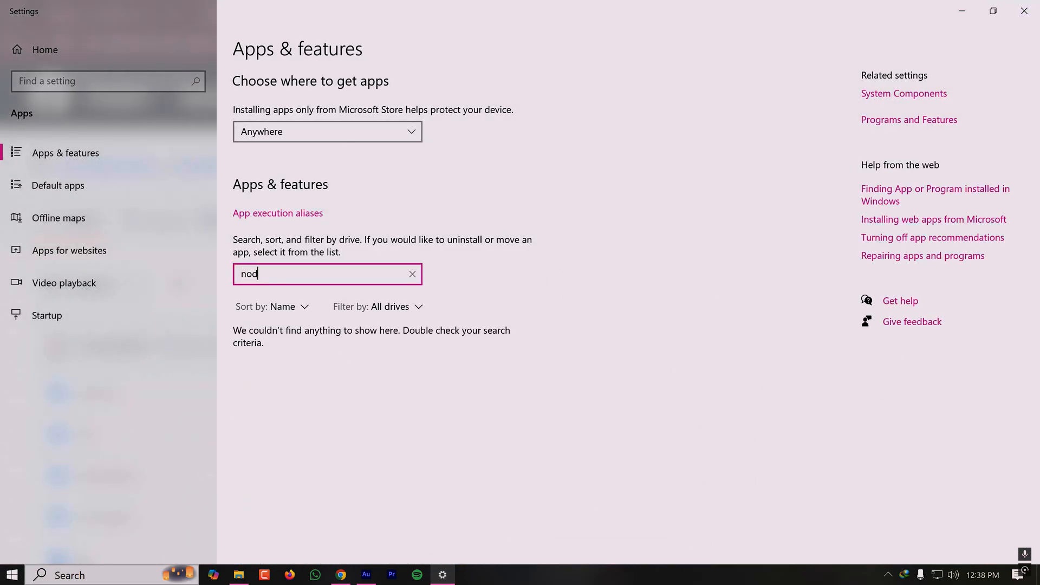
text(e)
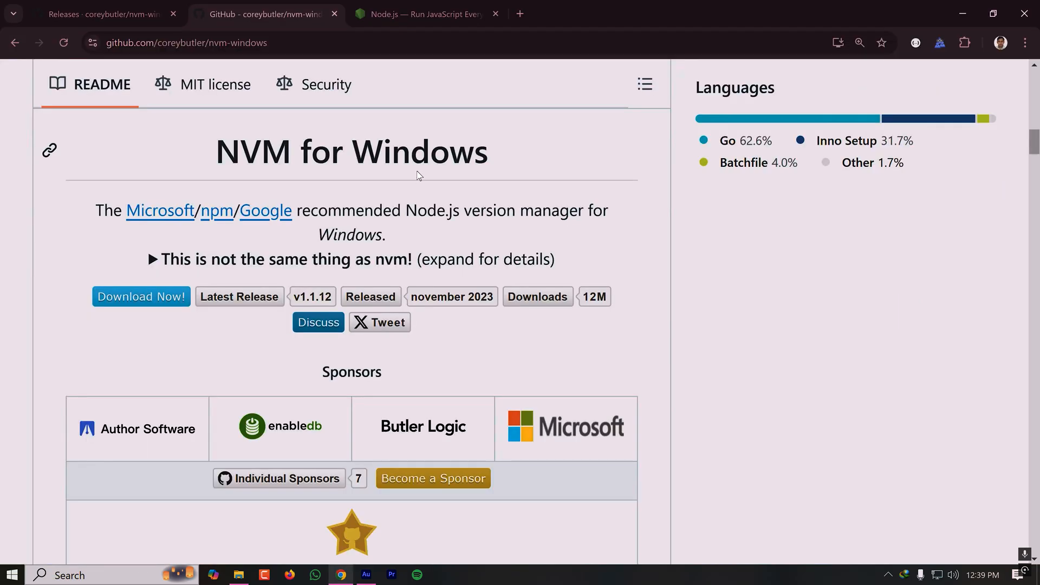
mouse_move(146, 298)
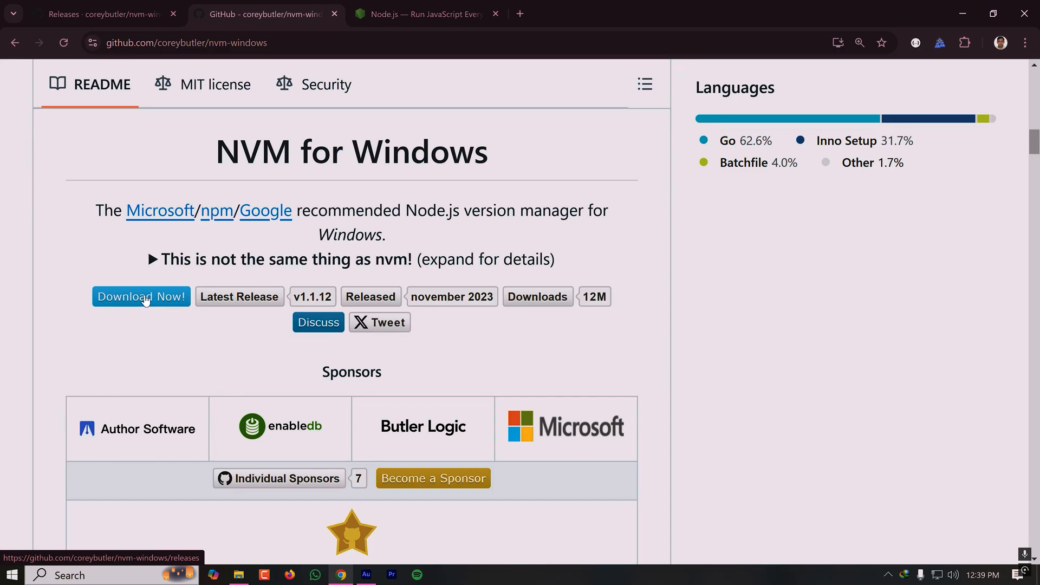
Download nvm-setup.exe from the latest nvm-windows release (v1.1.12) into Downloads.
click(142, 297)
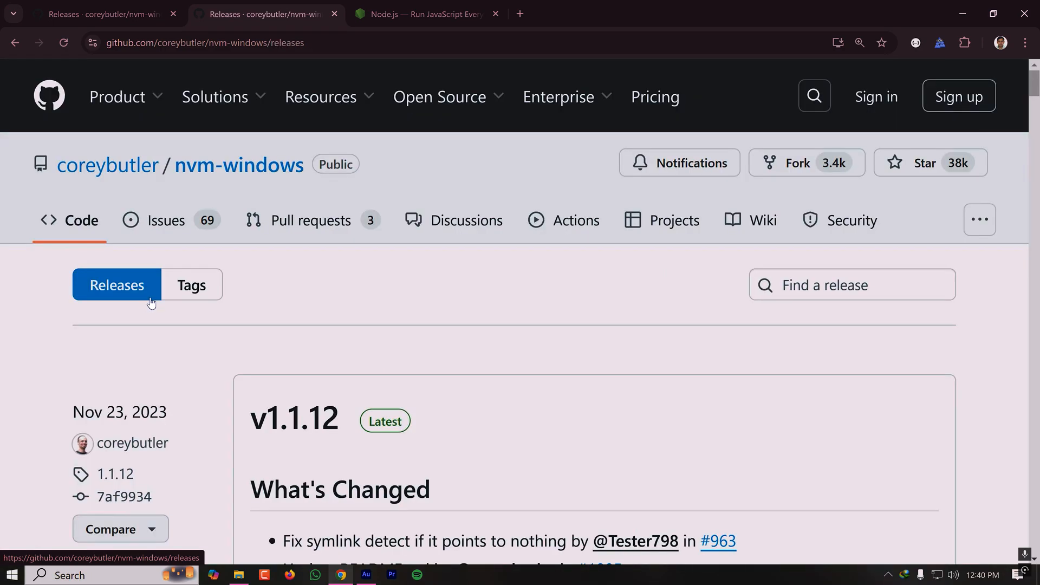
click(330, 232)
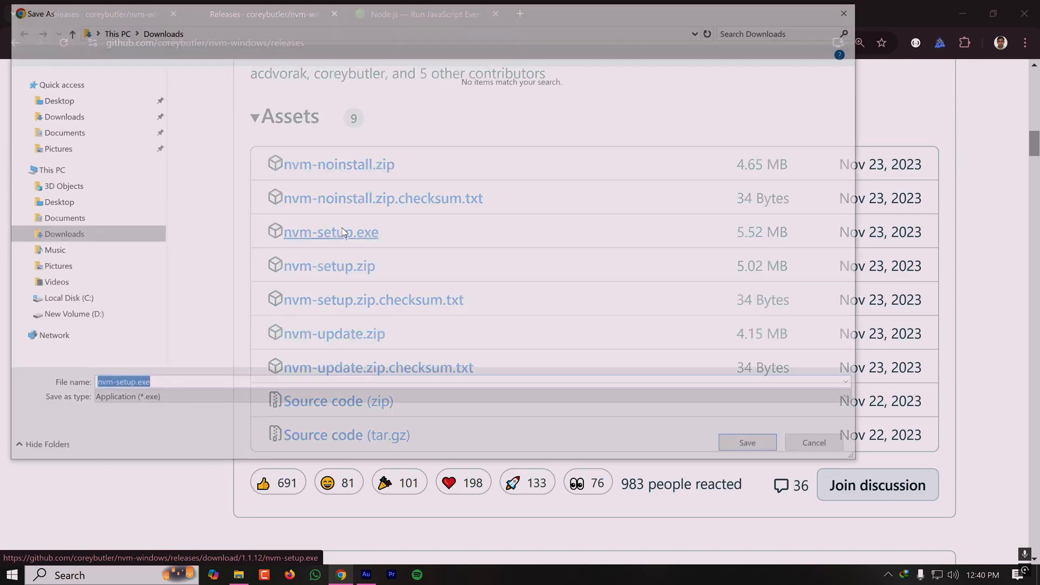
click(748, 442)
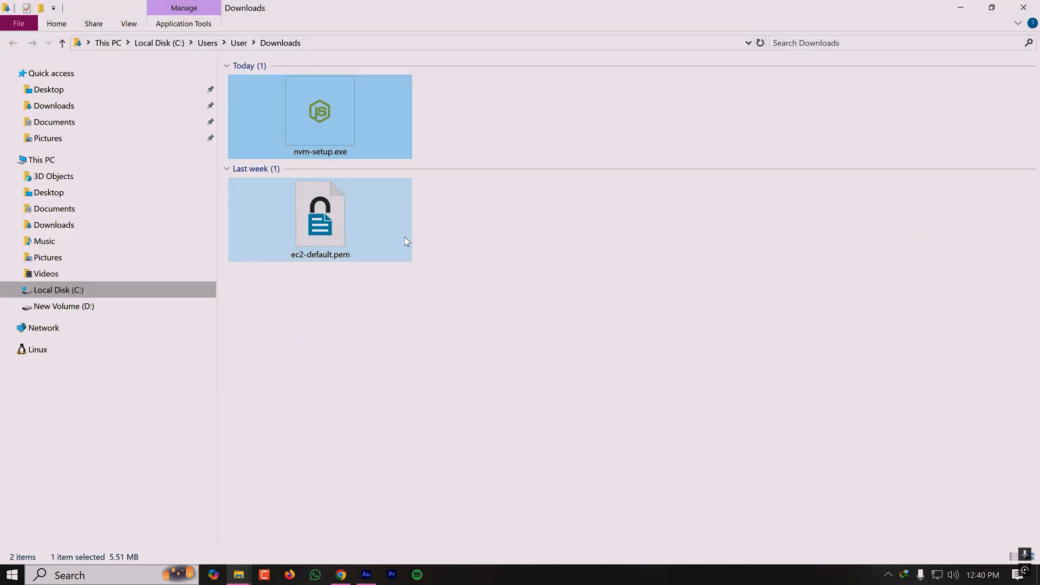
Run nvm-setup.exe and install NVM for Windows 1.1.12 into the default folder.
double_click(320, 110)
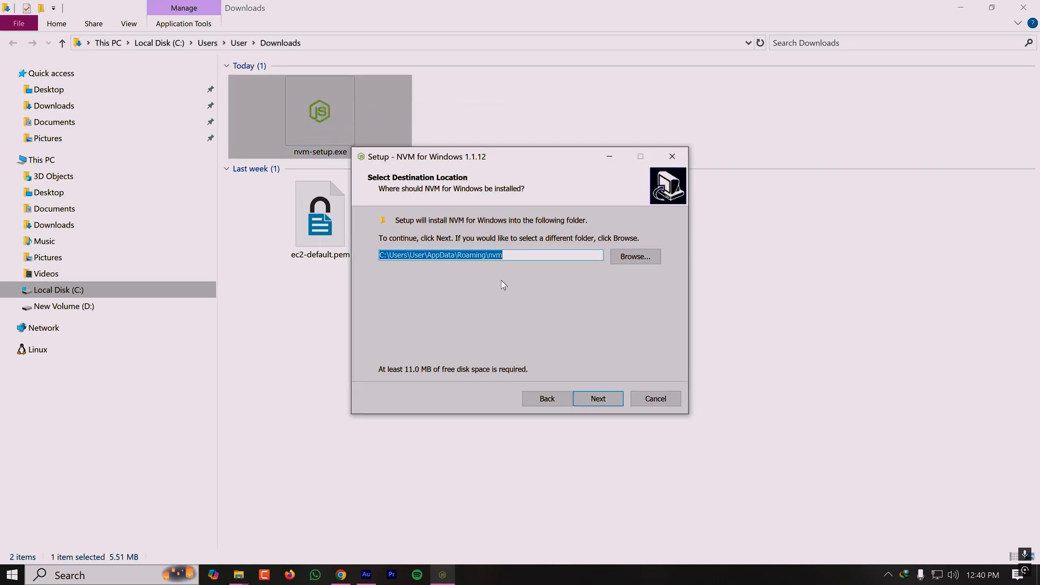
click(599, 399)
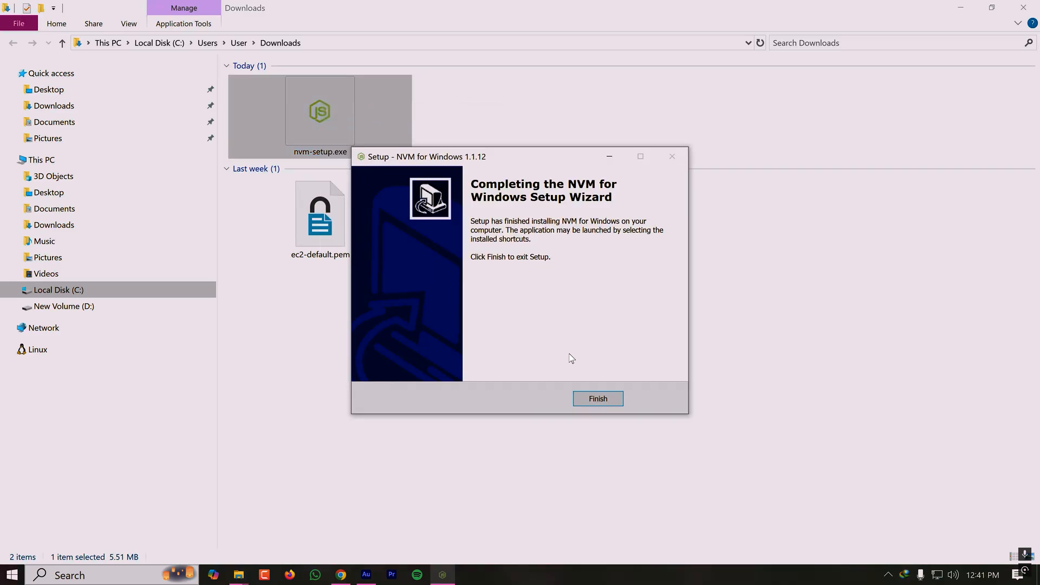
click(598, 399)
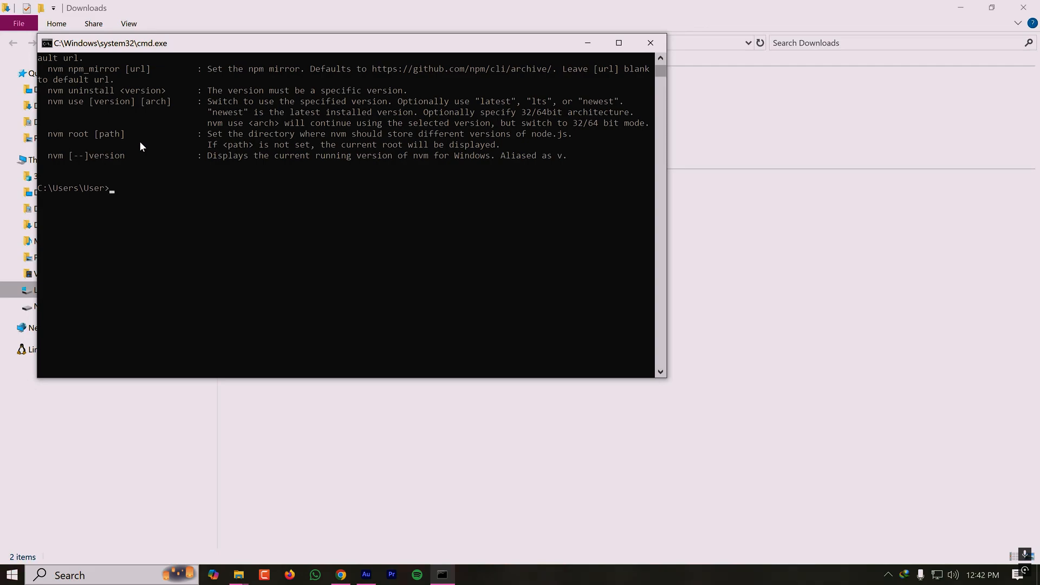
Run 'nvm list available' to show the table of installable Node.js versions.
text(nv)
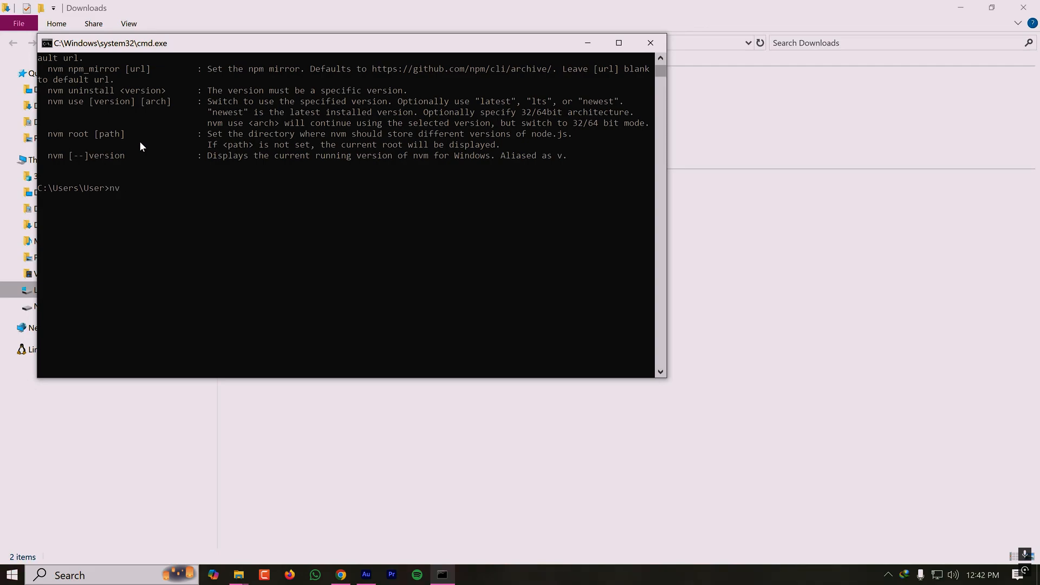
text(m list ava)
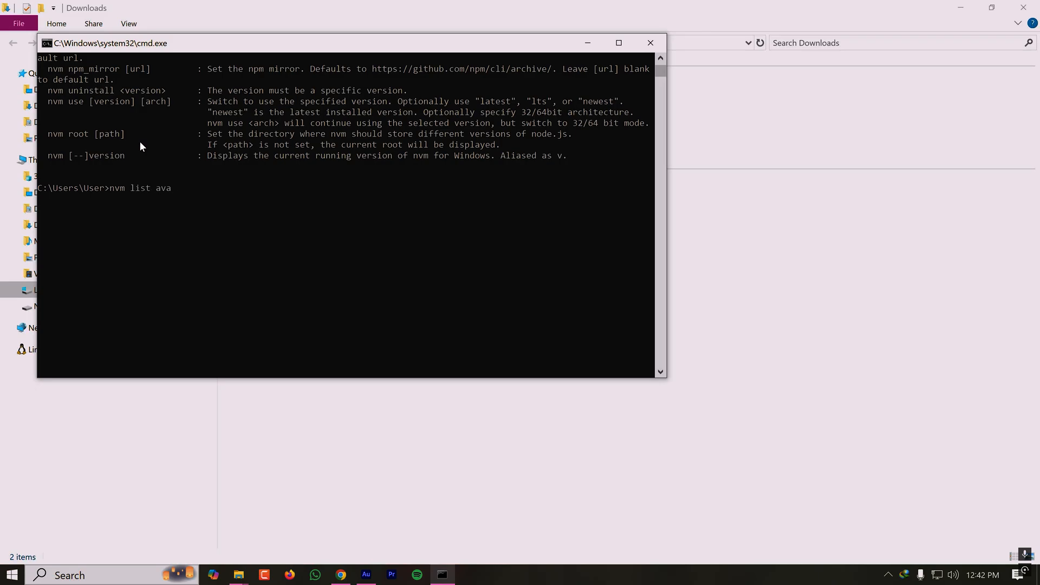
text(ilable)
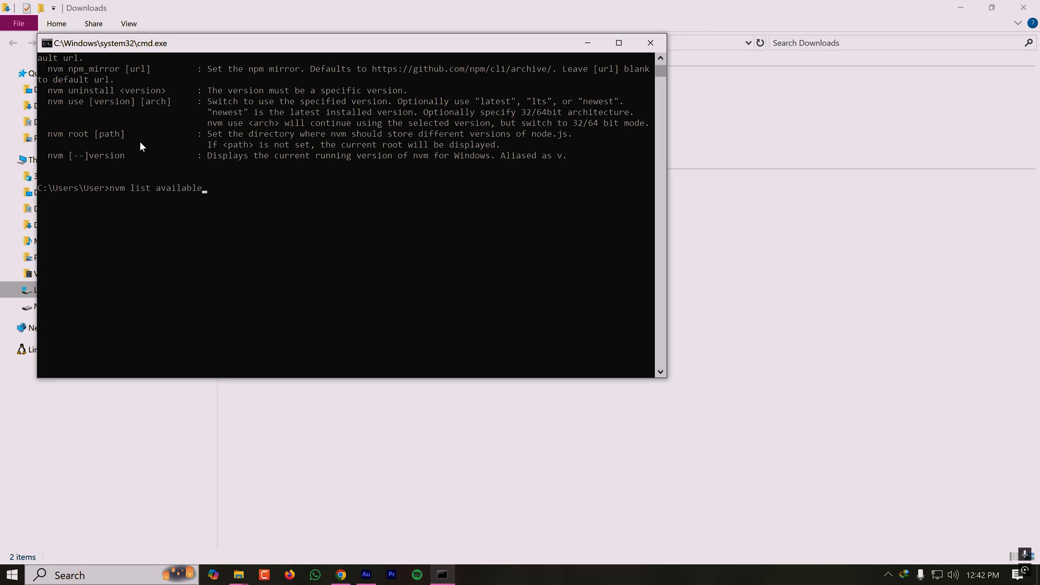
key(Enter)
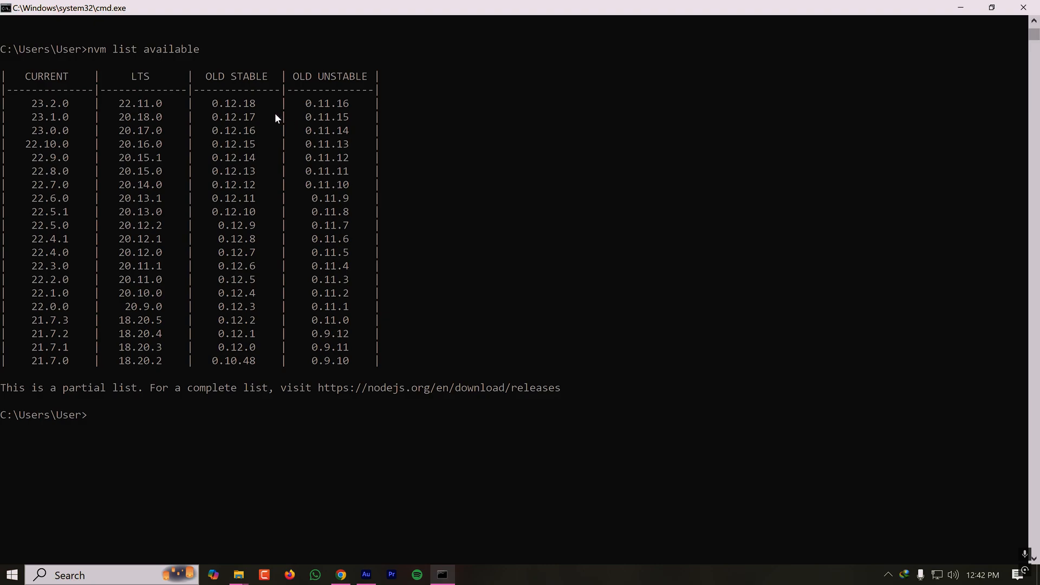
mouse_move(53, 72)
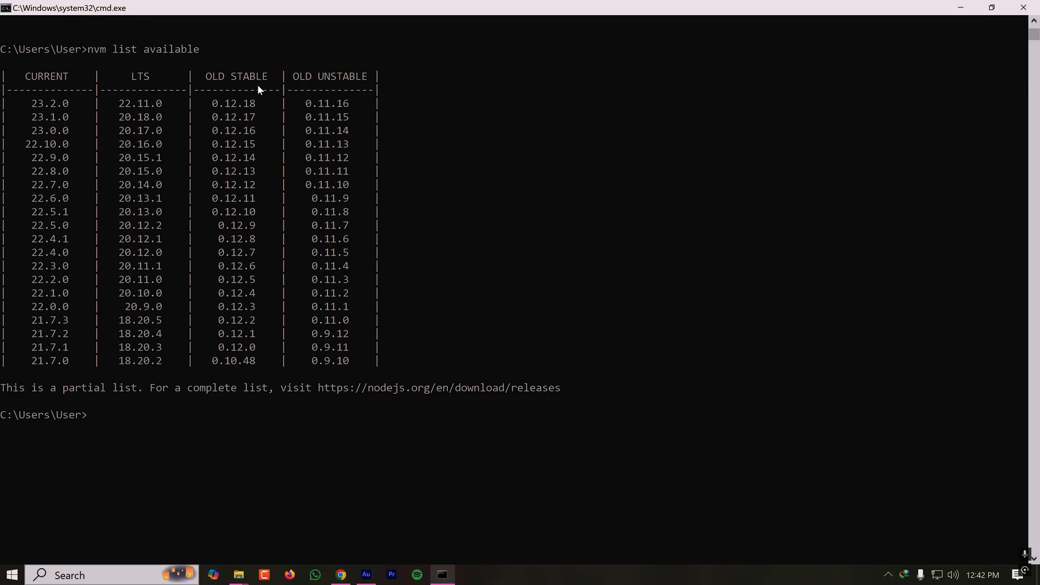
mouse_move(339, 51)
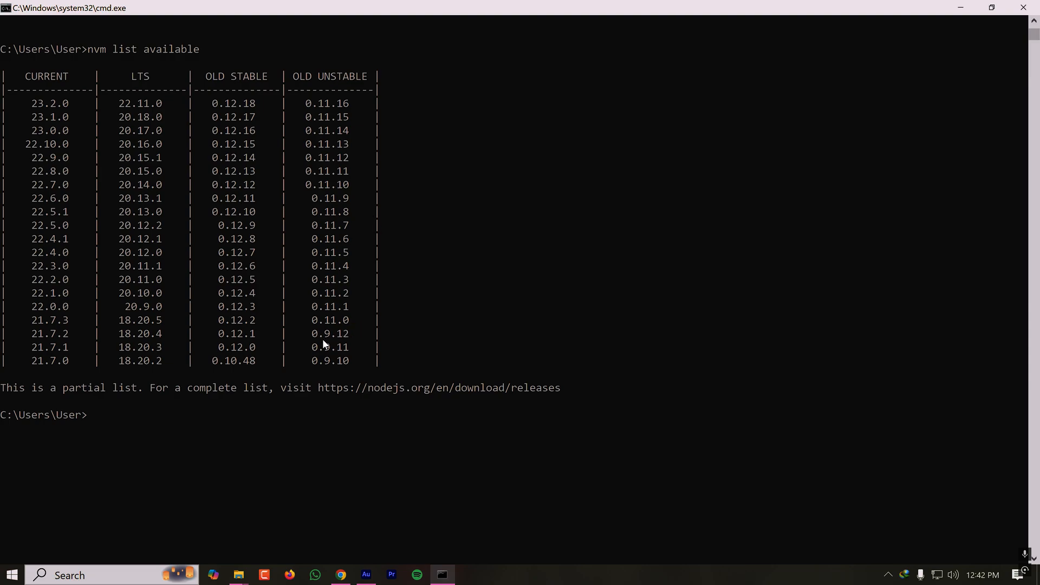
click(91, 415)
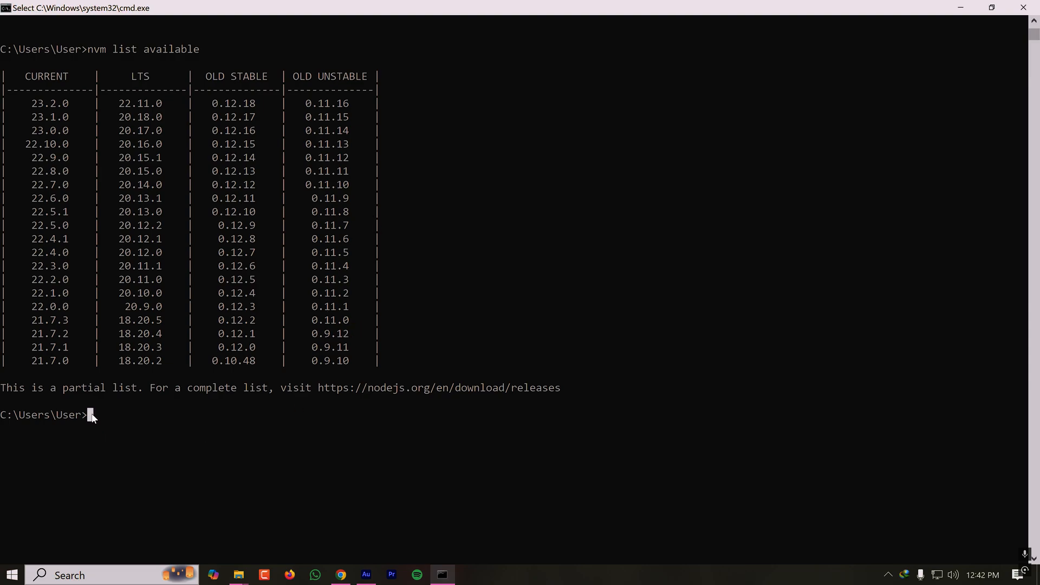
mouse_move(240, 528)
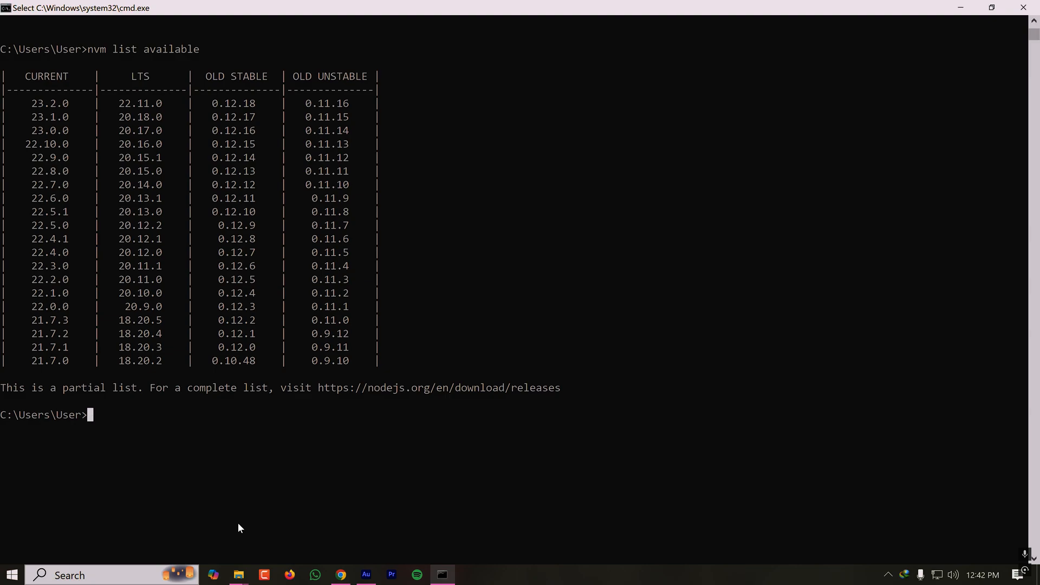
mouse_move(150, 85)
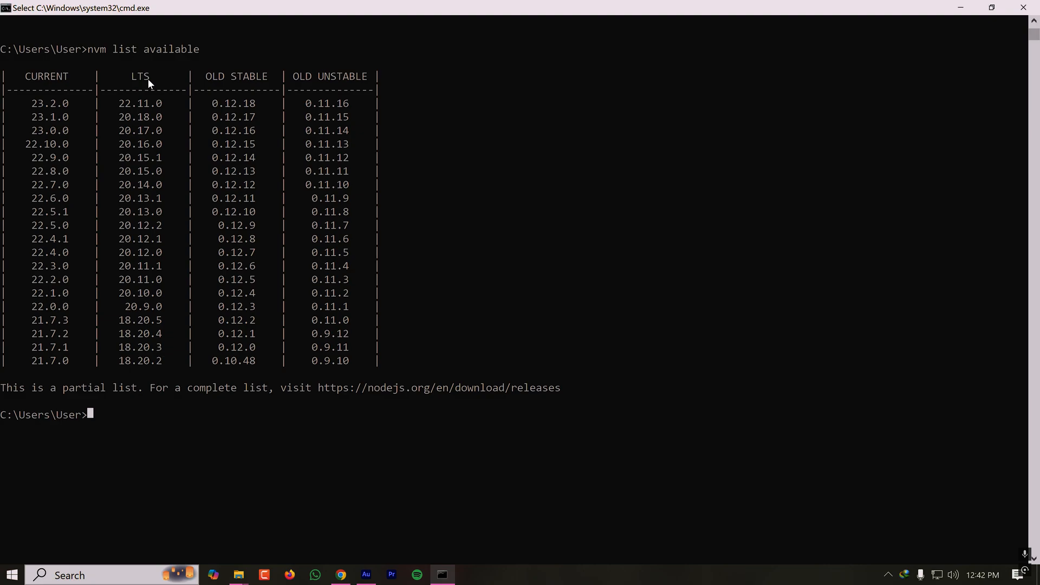
Run 'nvm install lts' to install Node.js 22.11.0 LTS with npm 10.9.0.
text(nvm install lts)
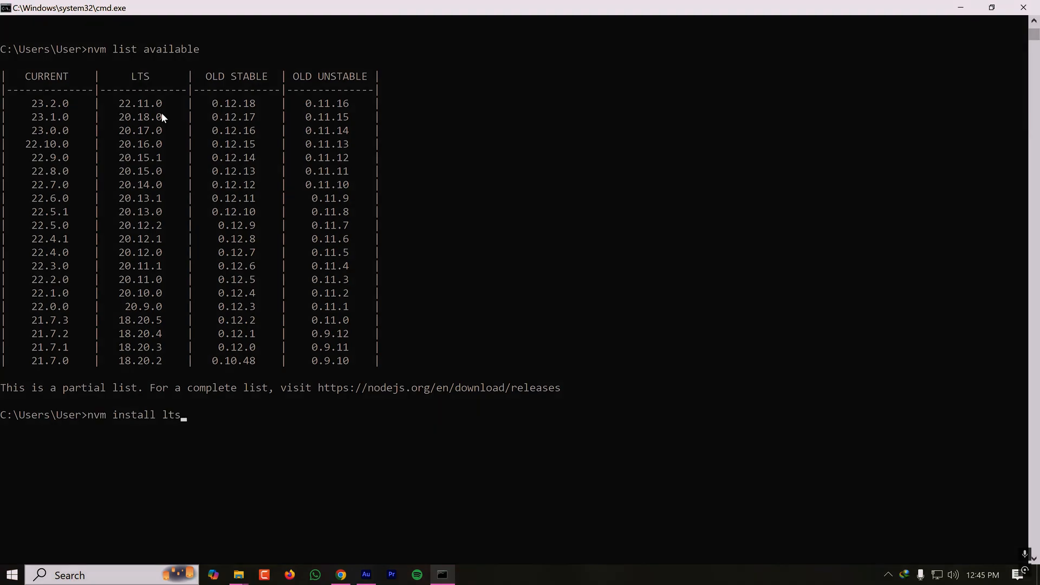
key(Backspace)
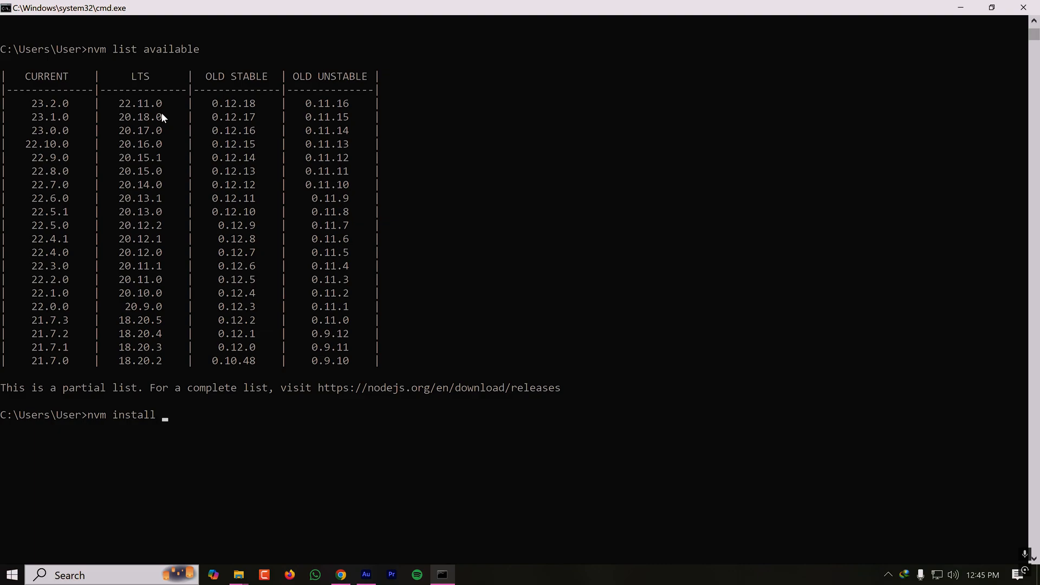
text(latest)
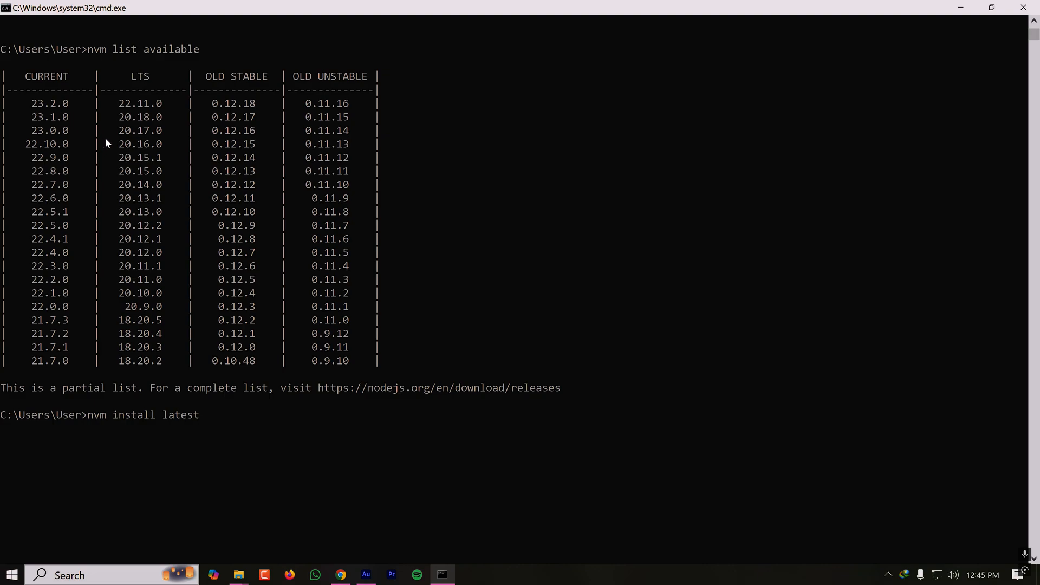
key(Backspace)
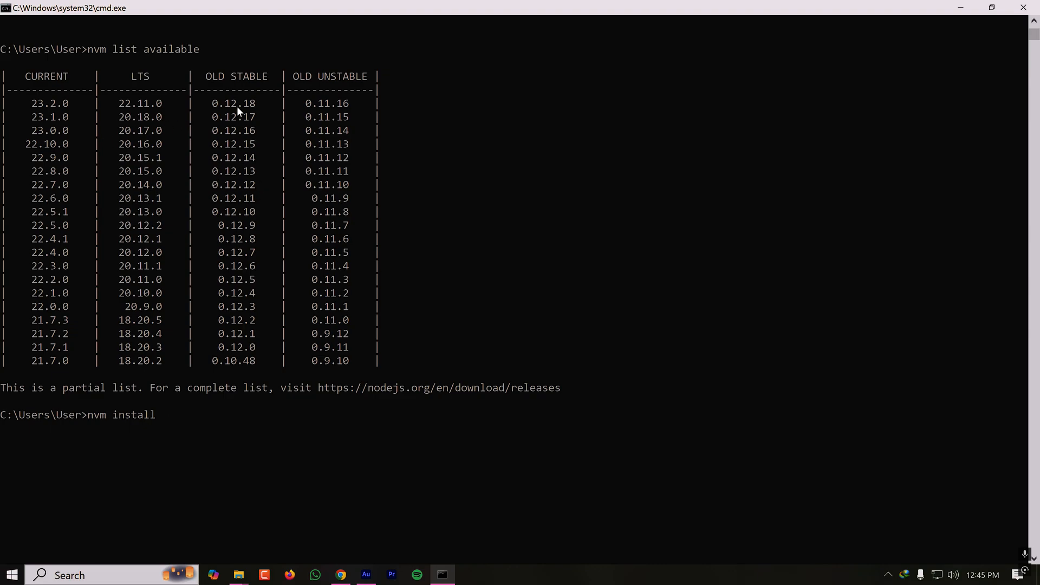
mouse_move(252, 138)
text( lts)
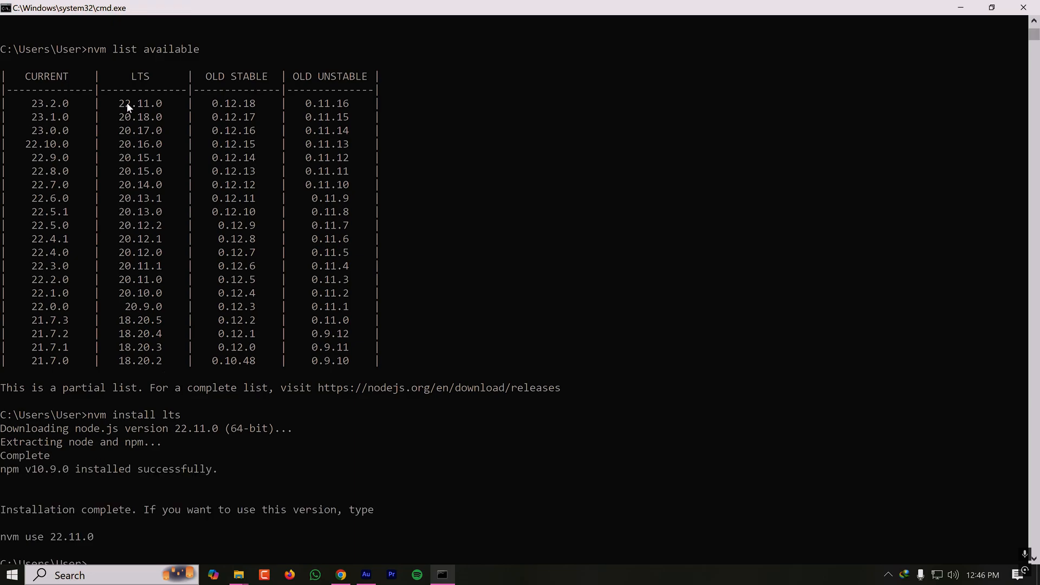
scroll(down, 3)
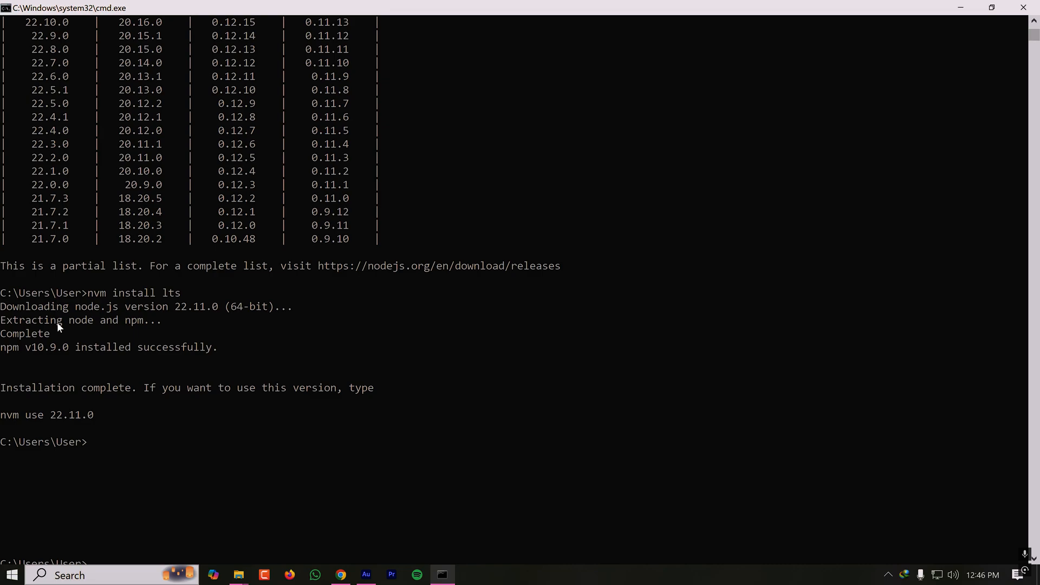
mouse_move(32, 353)
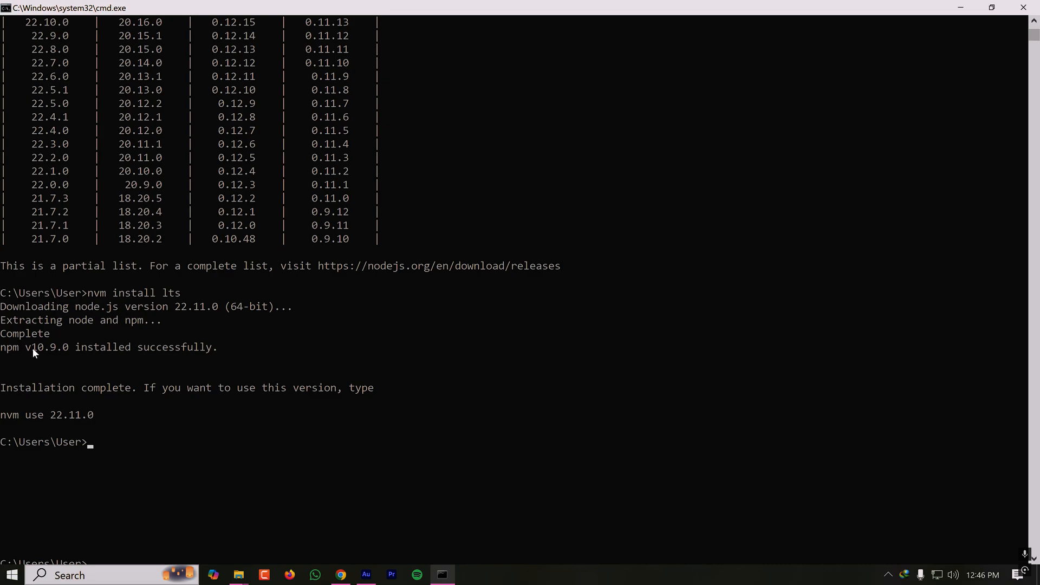
mouse_move(93, 444)
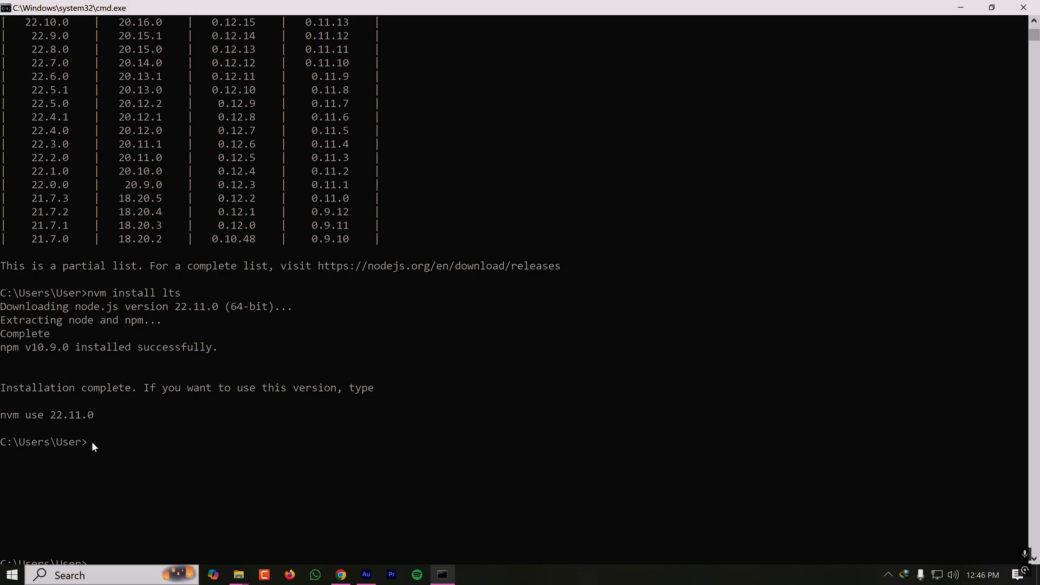
Run 'nvm list' to show the installed Node.js versions.
click(92, 442)
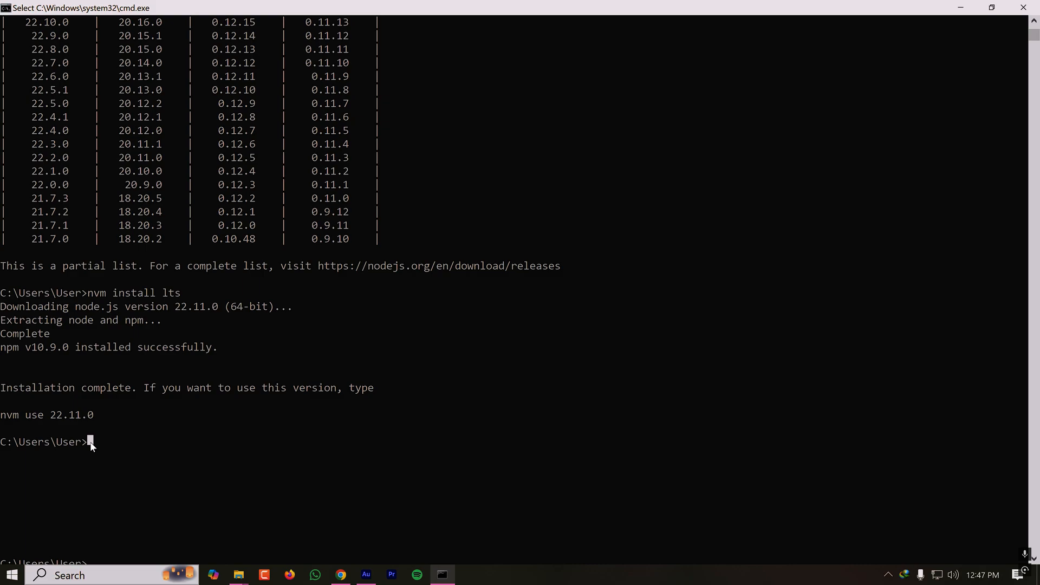
text(nvm list)
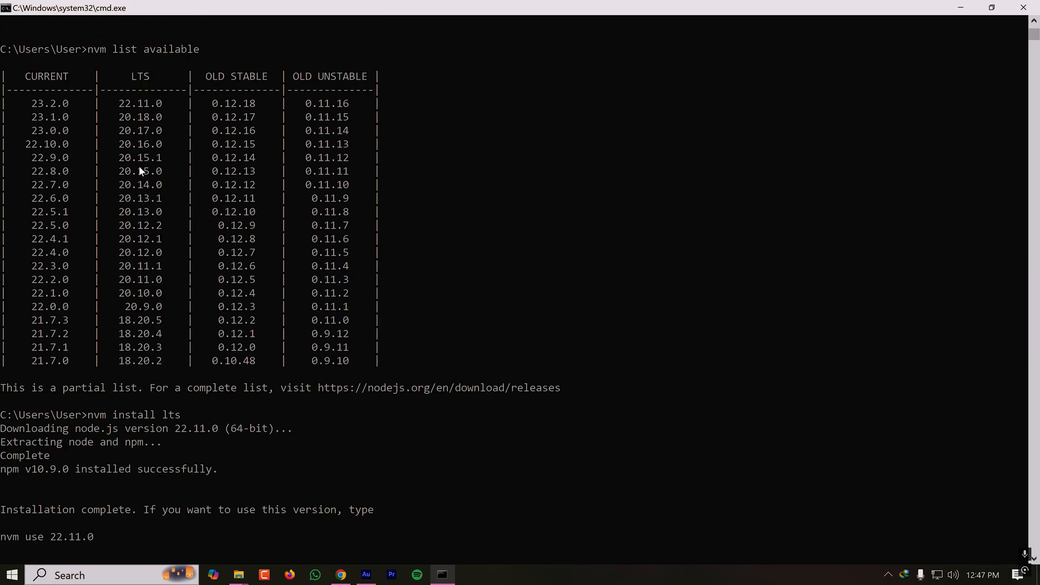
text(nvm list)
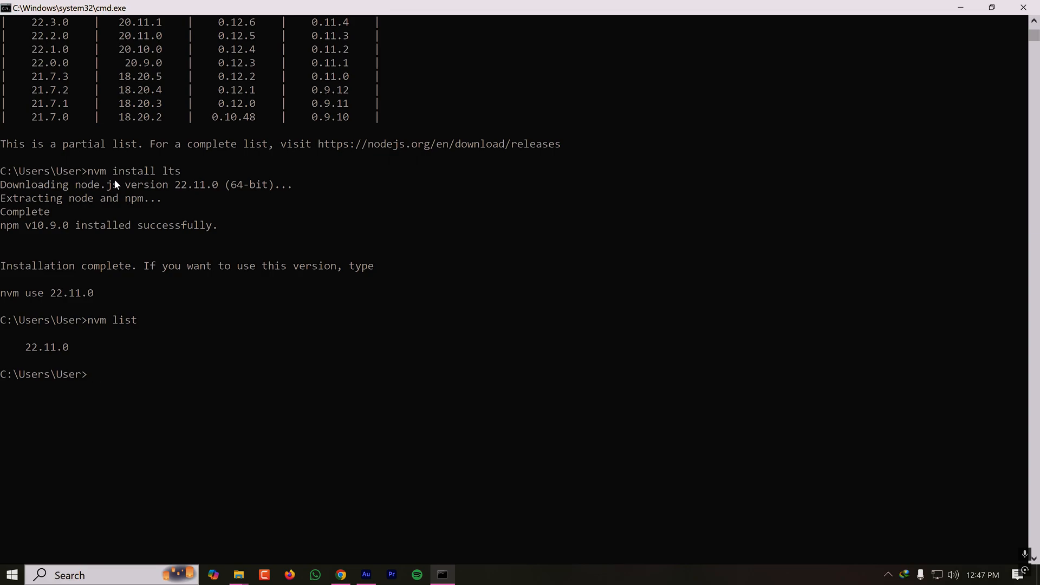
Run 'nvm use 22.11.0', approving the UAC prompt, to make 22.11.0 the active version.
text(nv)
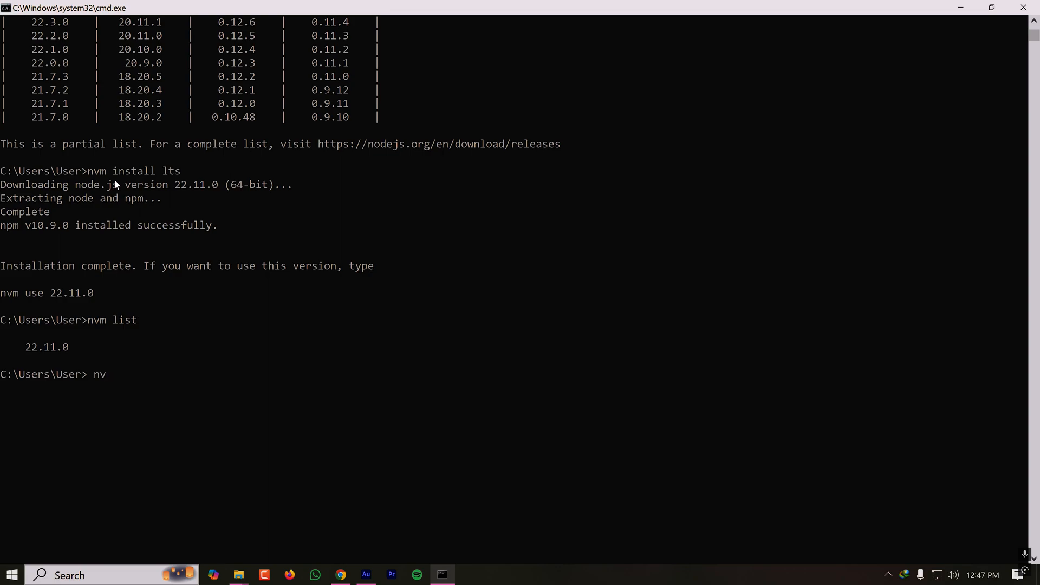
text(m use)
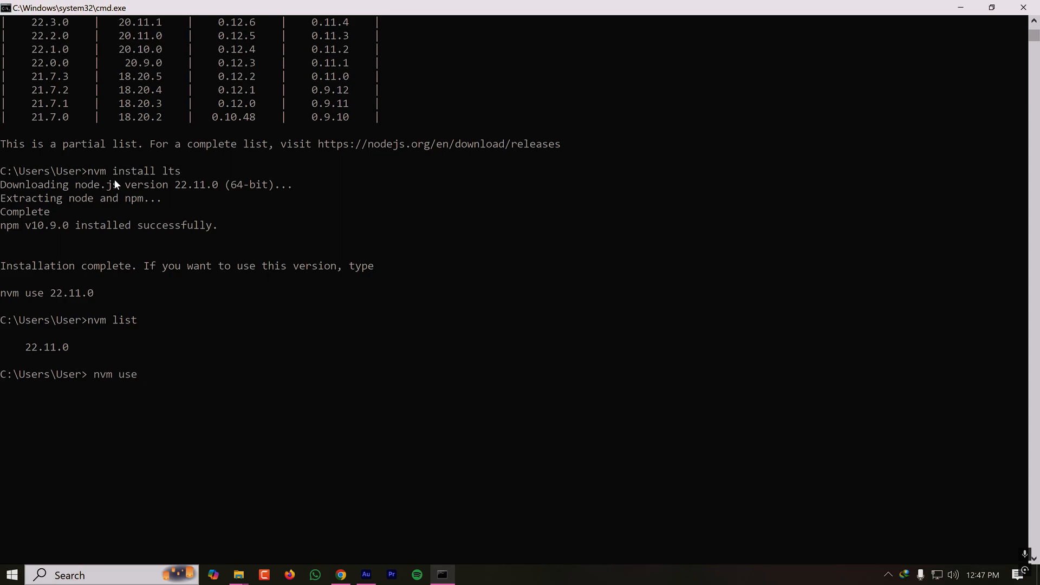
text(22.)
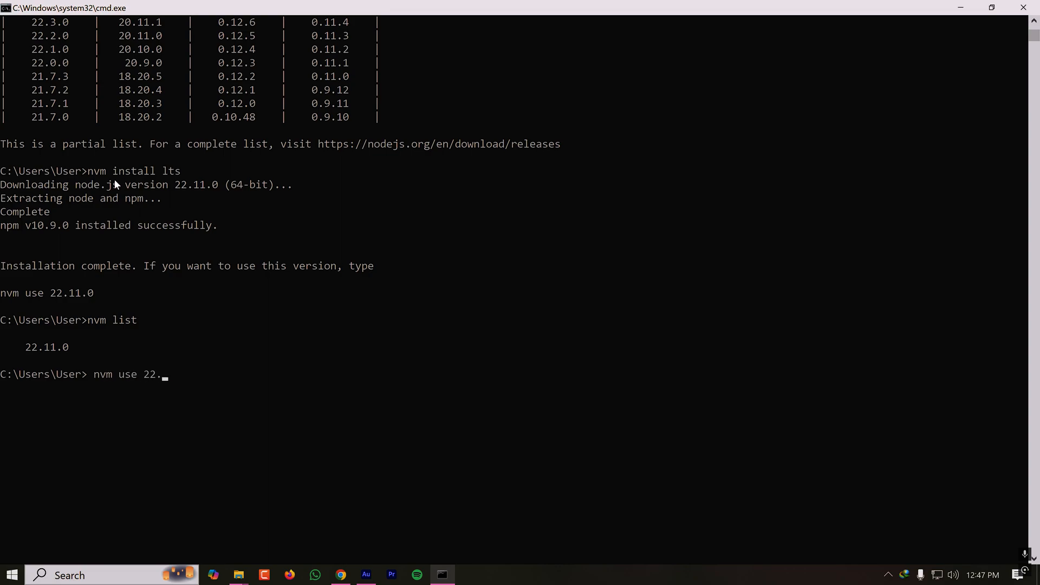
key(Enter)
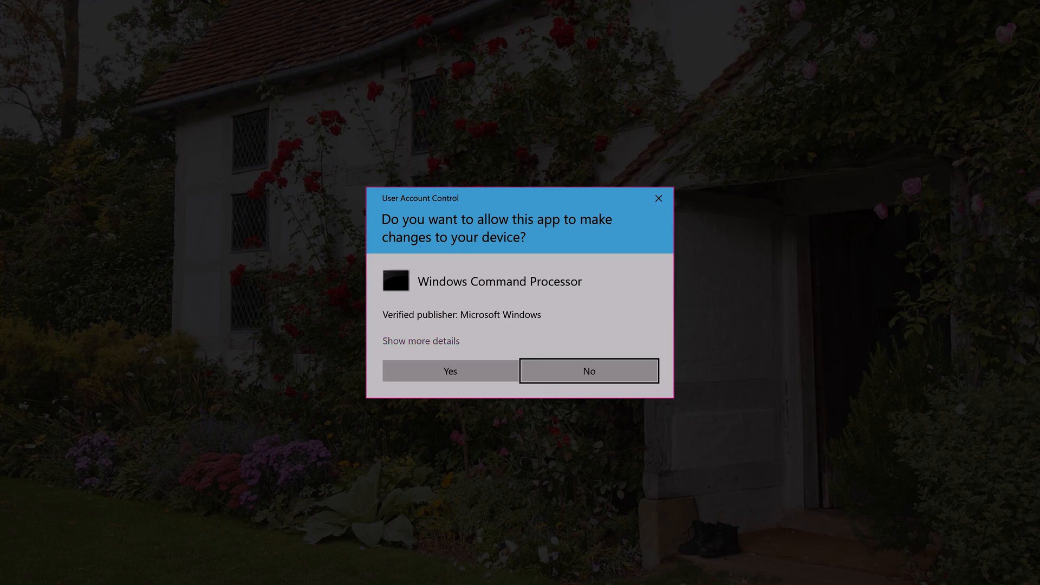
click(449, 371)
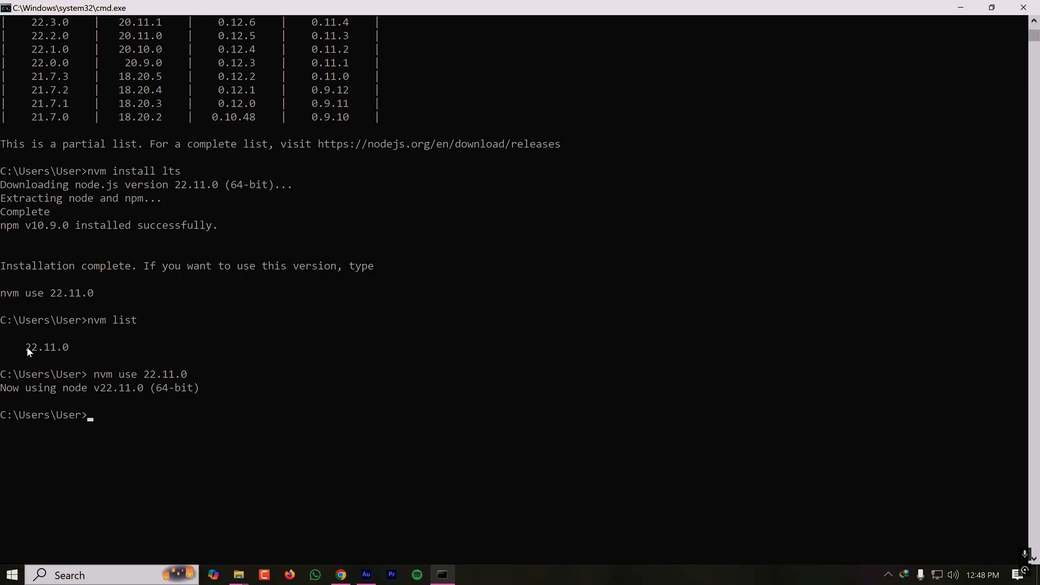
text(nvm use 22.11.0)
text(nvm list)
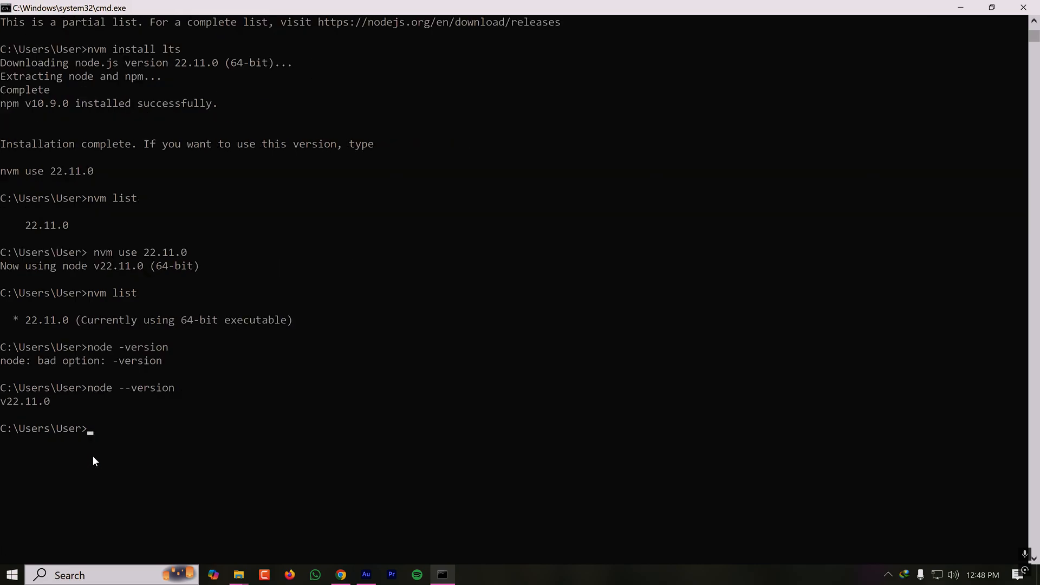
Run 'nvm install 18.20.5' to install Node.js 18.20.5 with npm 10.8.2.
click(92, 431)
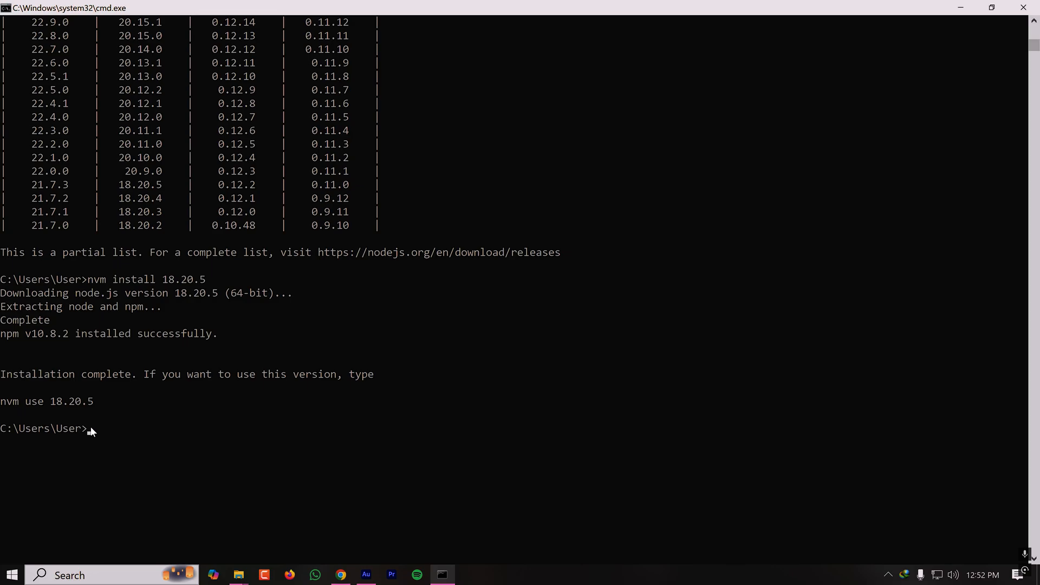
Run 'nvm list' showing 22.11.0 in use and 18.20.5 also installed.
text(nvm list)
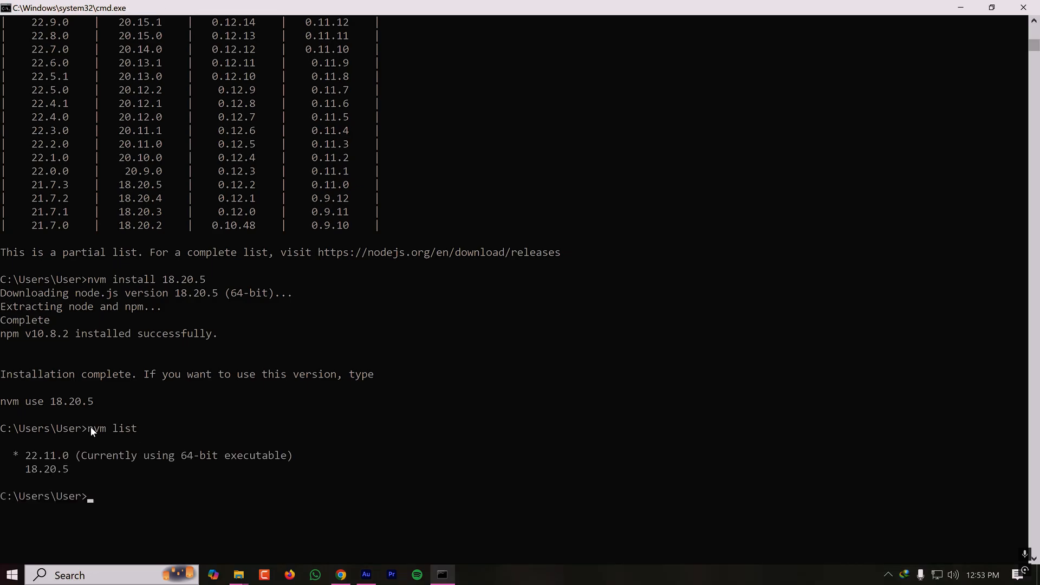
scroll(down, 3)
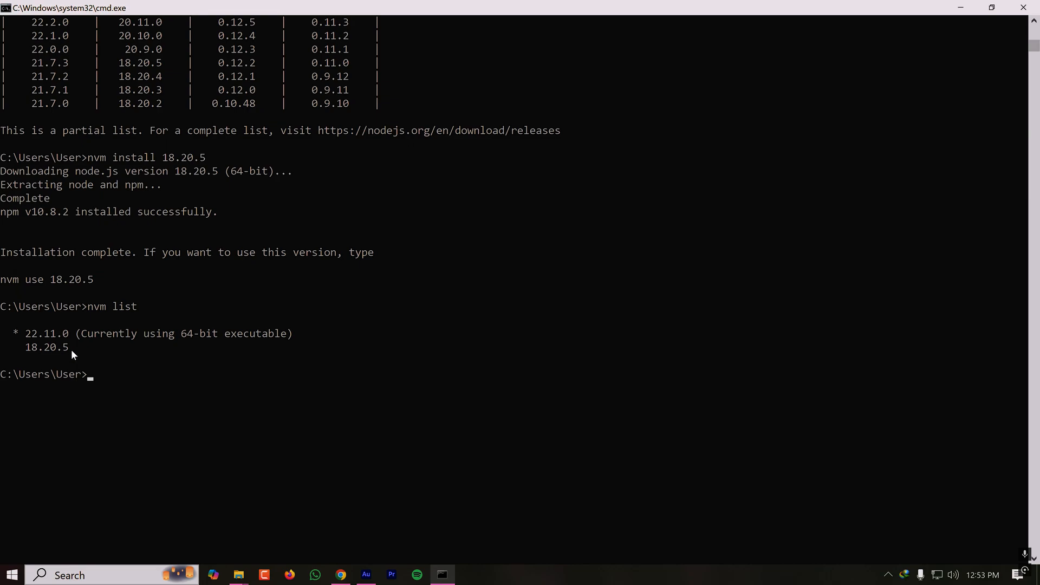
mouse_move(28, 338)
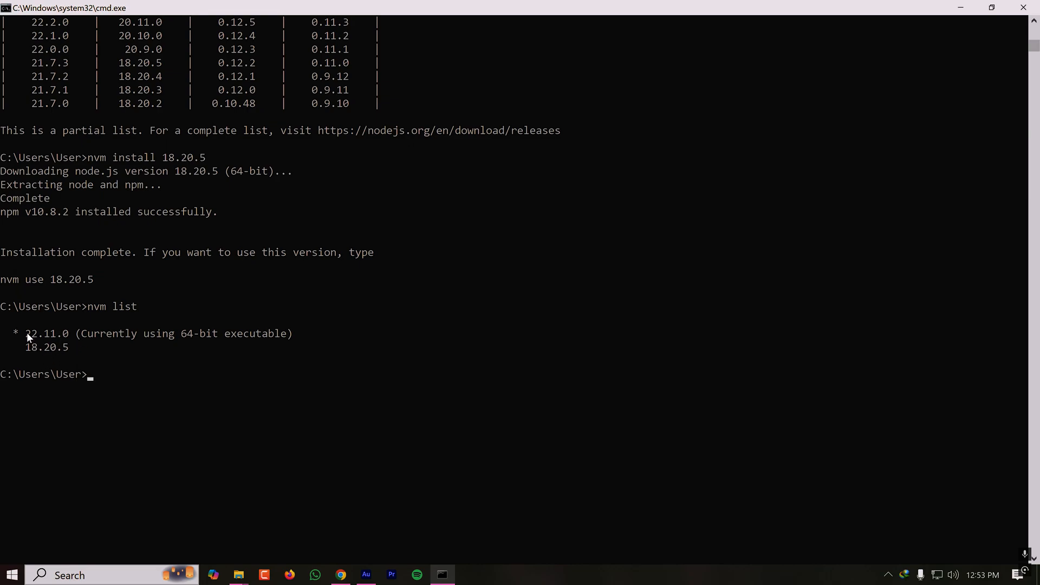
mouse_move(132, 392)
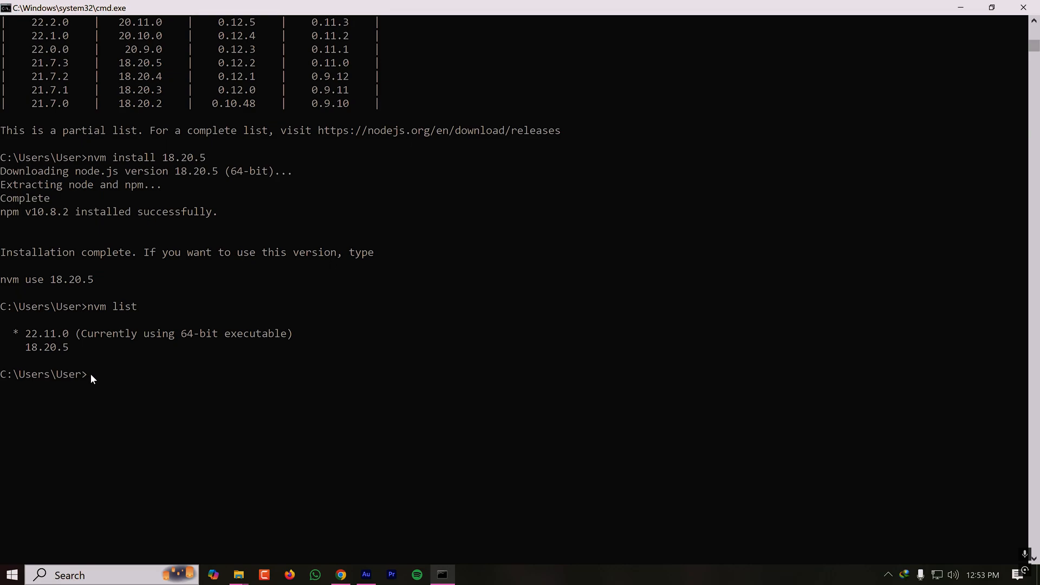
Run 'nvm use 18.20.5', approving the UAC prompt, to make 18.20.5 the active version.
text(n)
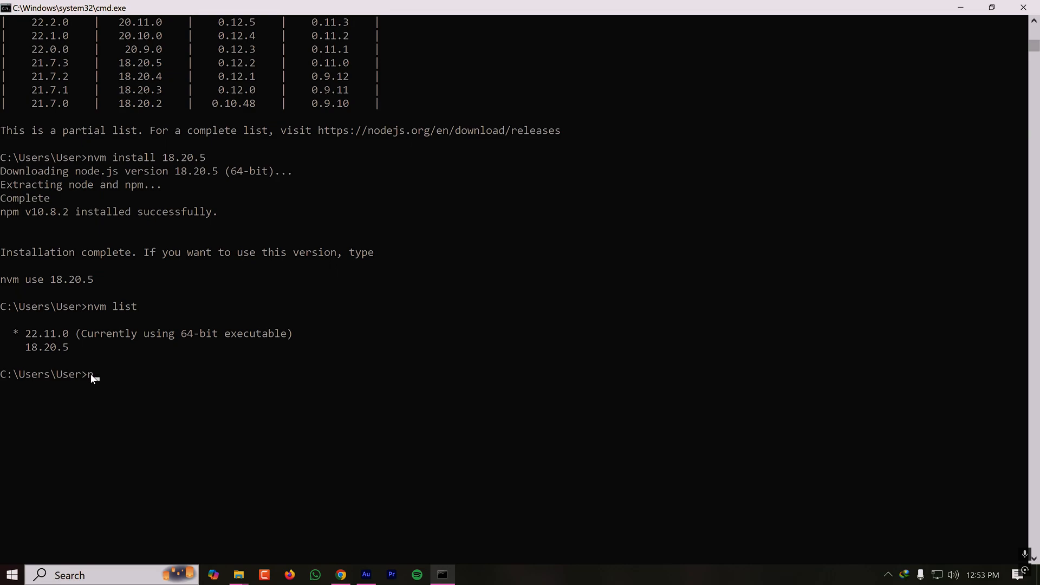
text(nvm use 1)
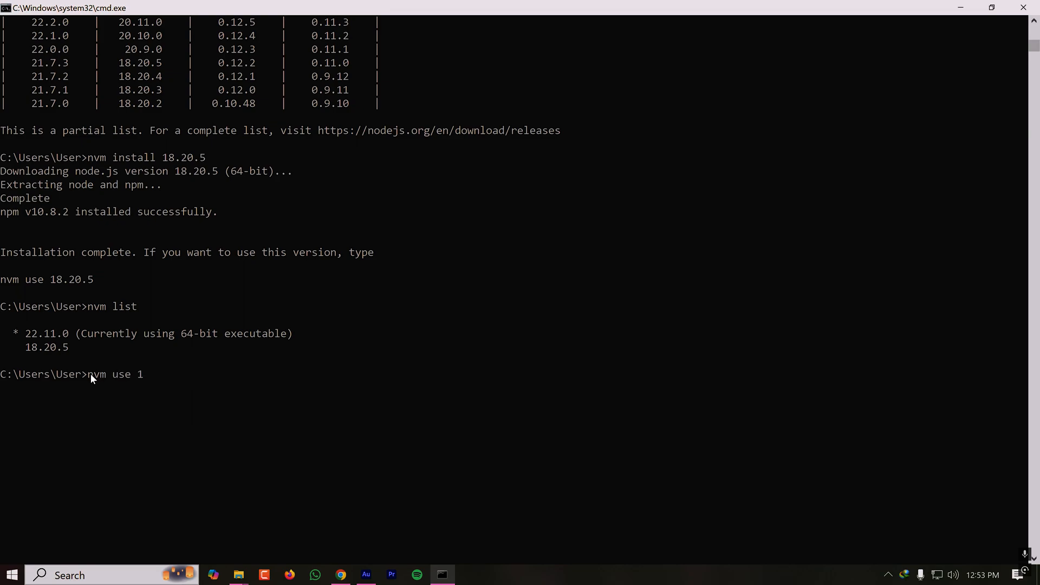
text(8.20)
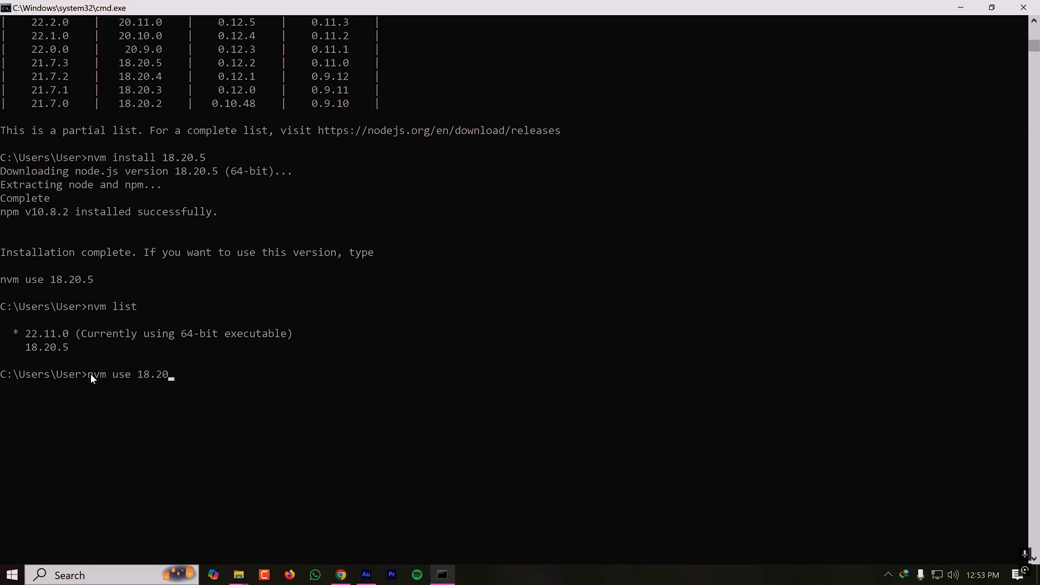
text(.5)
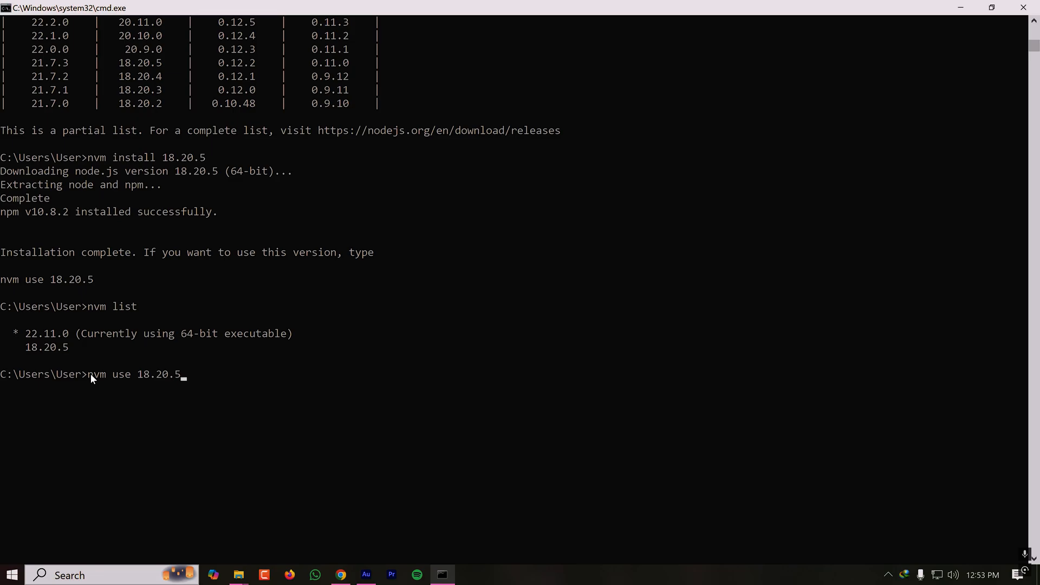
key(Enter)
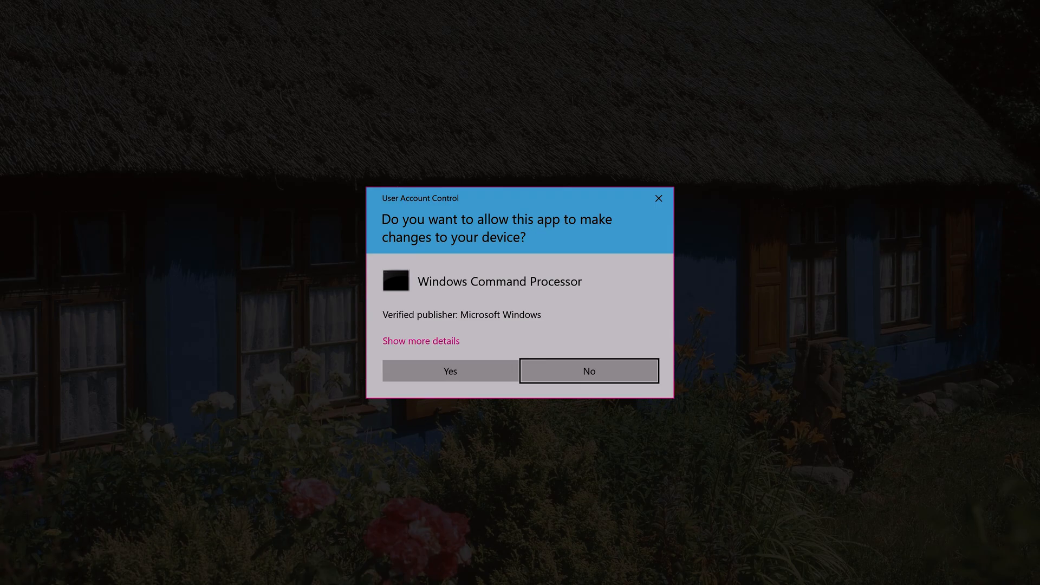
click(450, 371)
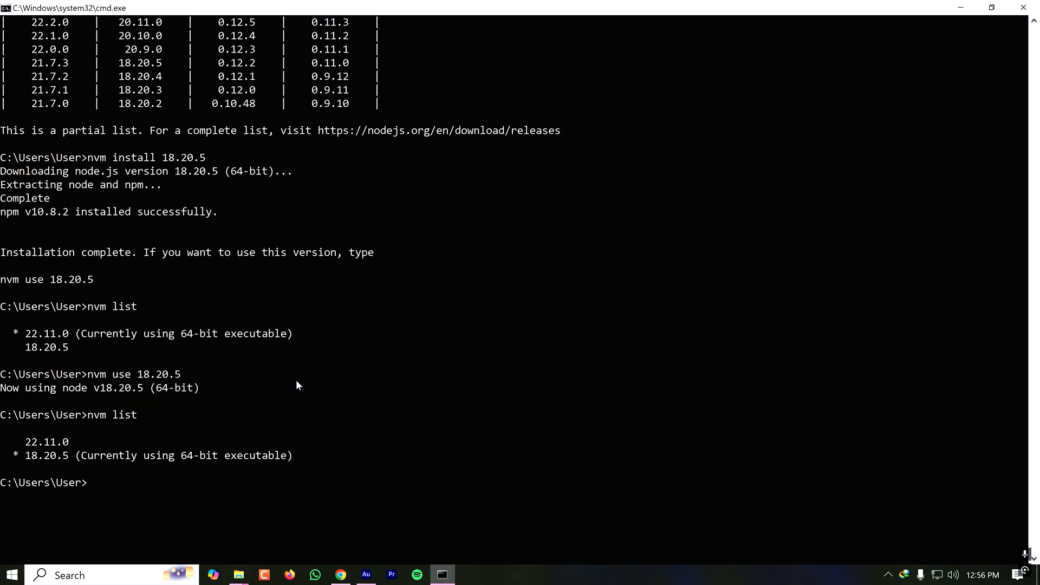